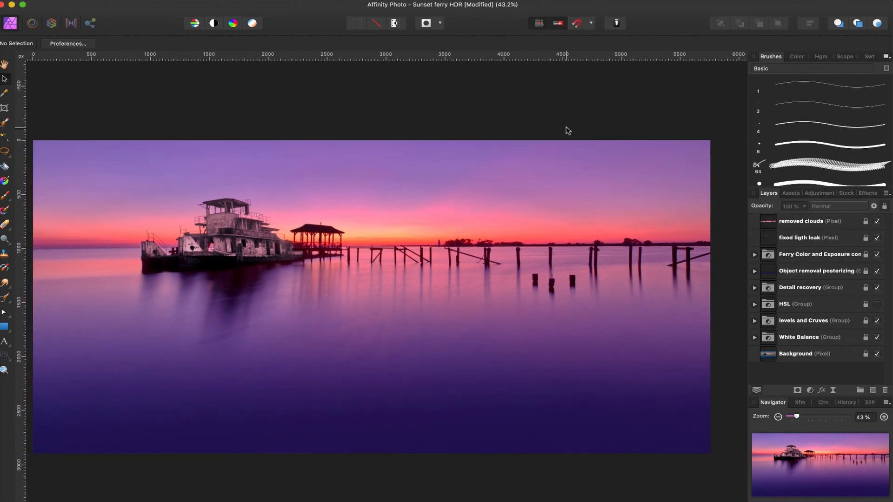
mouse_move(720, 195)
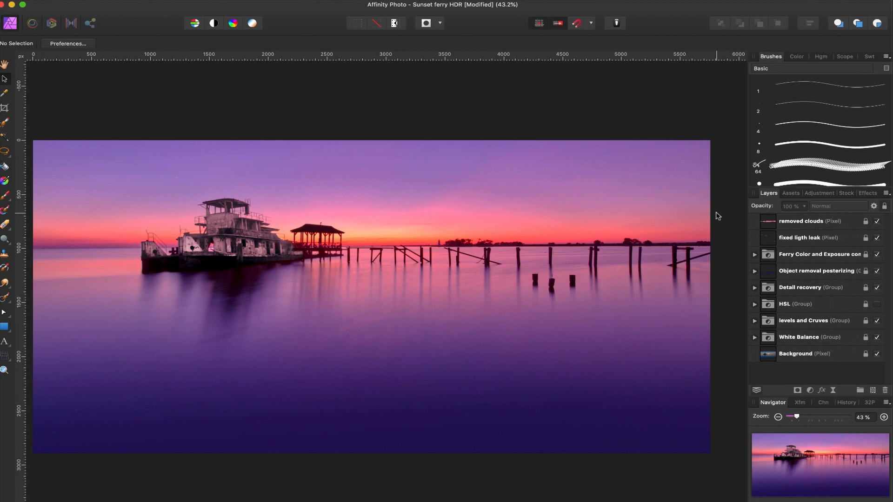
mouse_move(729, 256)
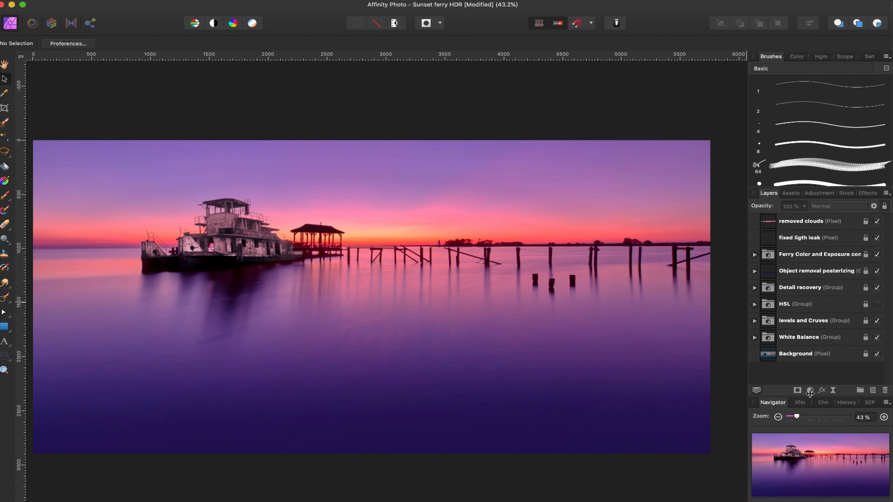
- Add a Lens Filter adjustment layer from the Layers panel's Adjustments list
click(810, 390)
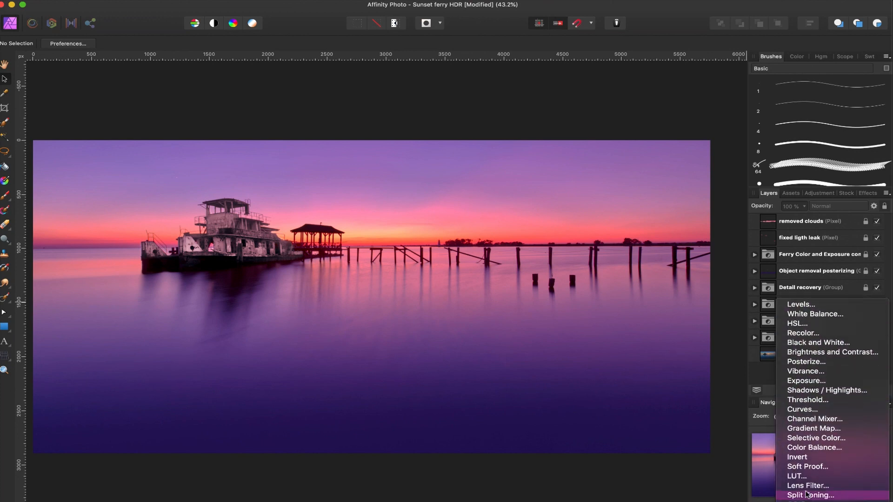
click(807, 485)
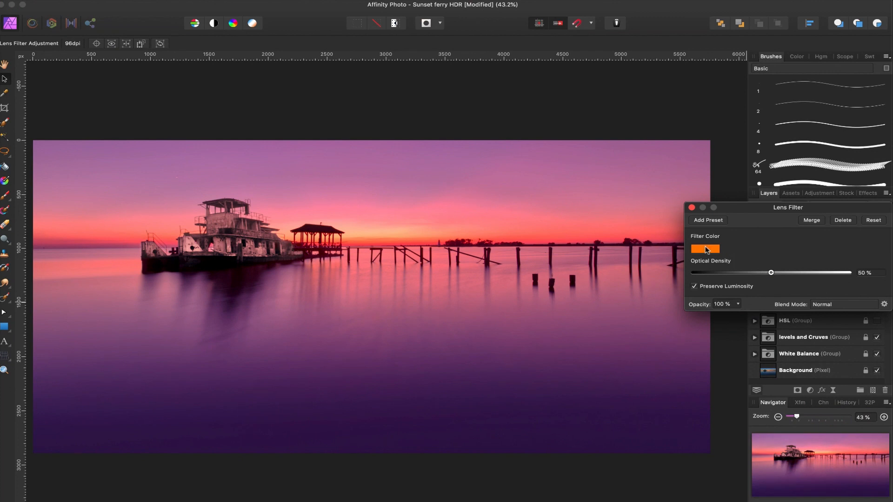
click(706, 248)
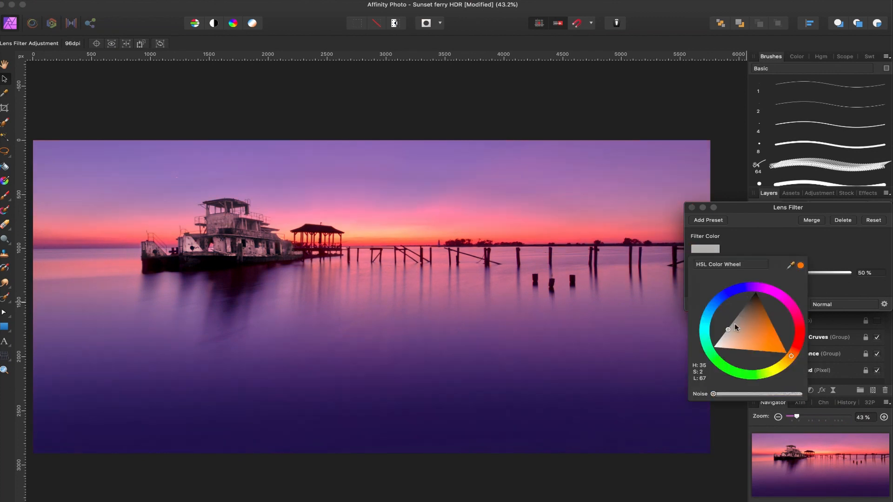
drag(727, 328, 784, 349)
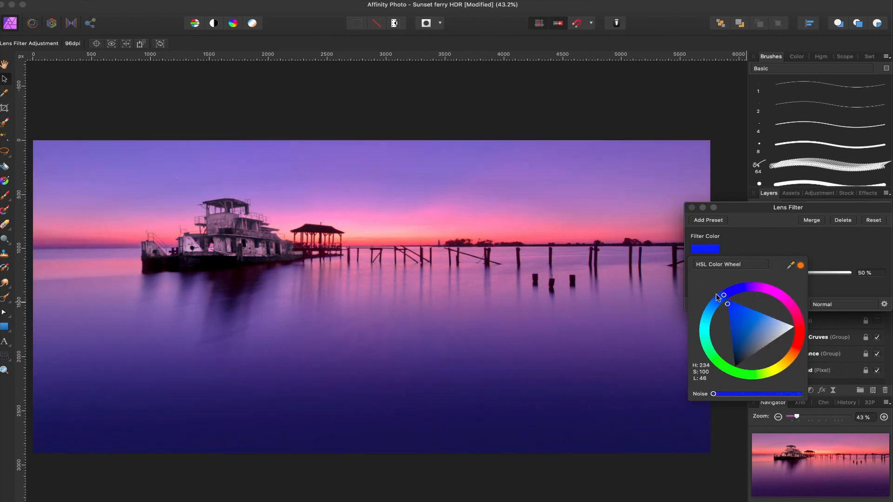
drag(722, 296, 783, 351)
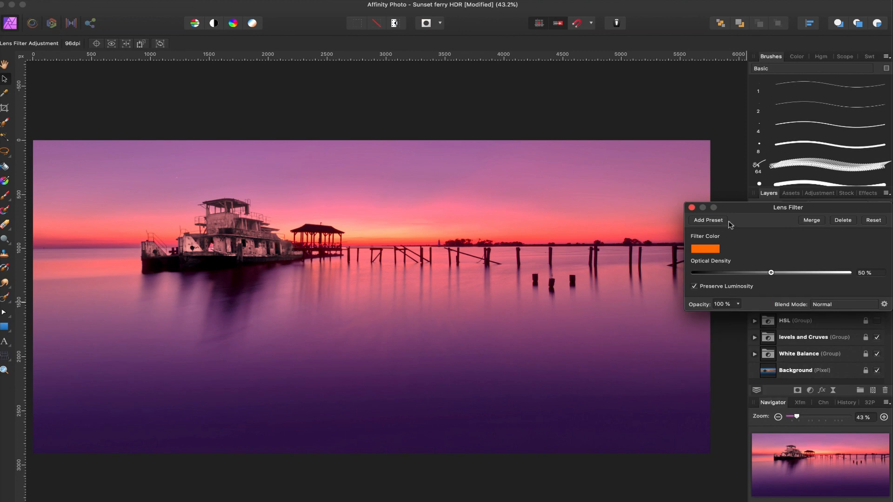
mouse_move(797, 225)
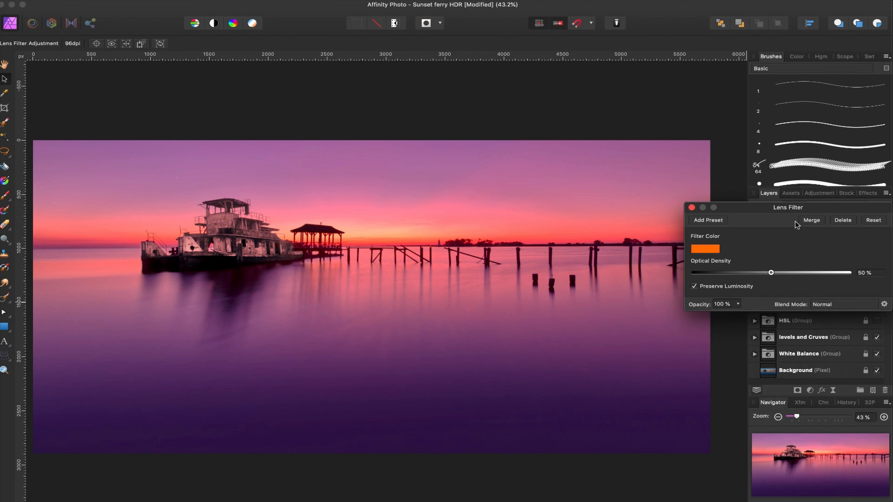
drag(788, 207, 611, 195)
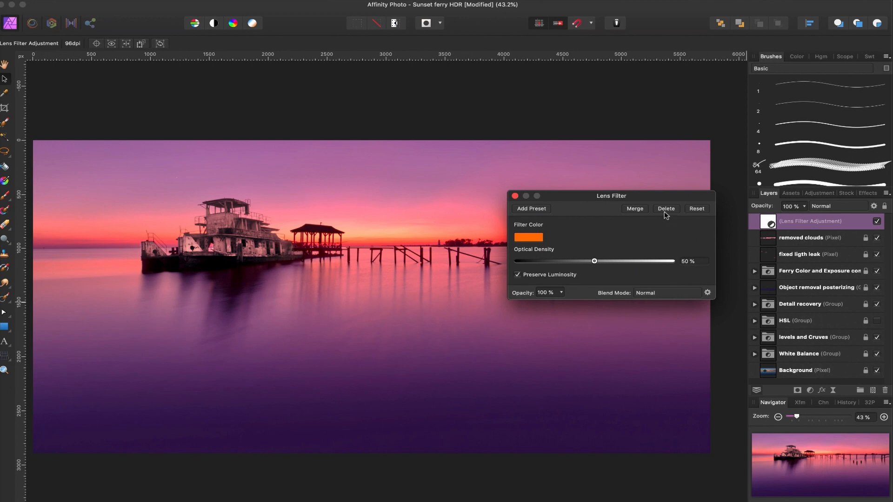
mouse_move(673, 219)
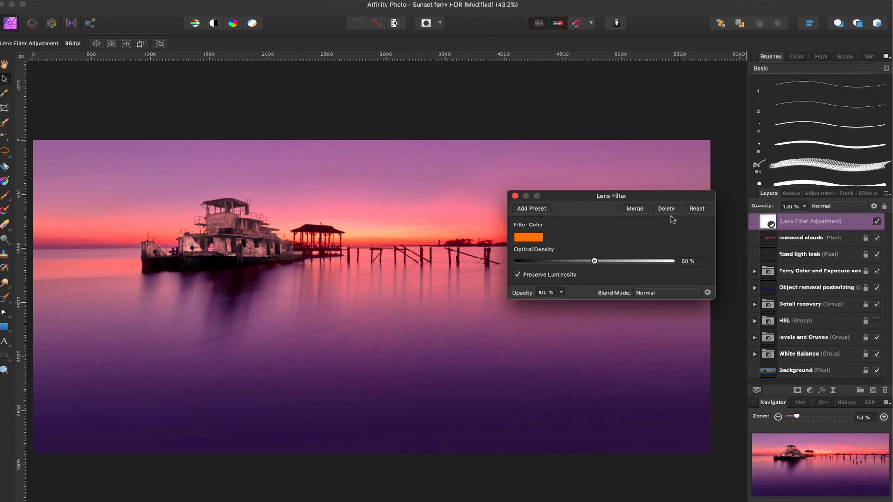
drag(612, 196, 774, 181)
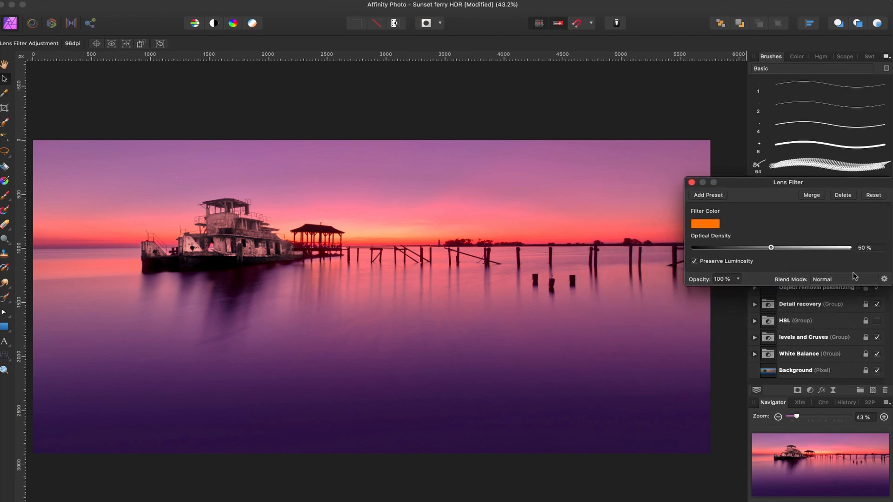
mouse_move(776, 250)
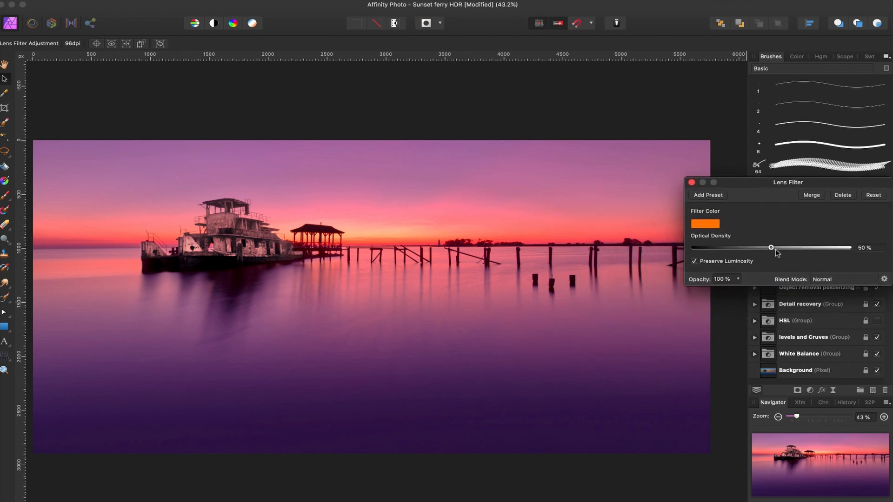
- Try stronger and weaker optical density, then settle the orange filter at exactly 50%
drag(771, 247, 816, 247)
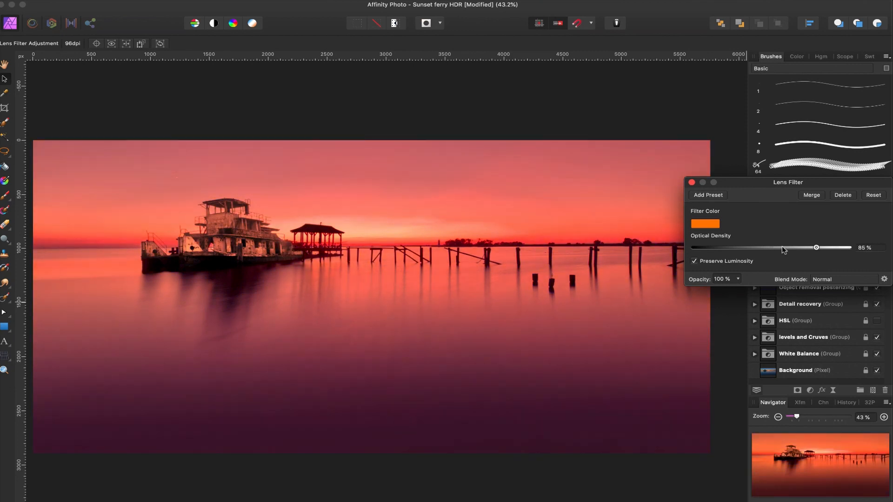
drag(816, 247, 698, 247)
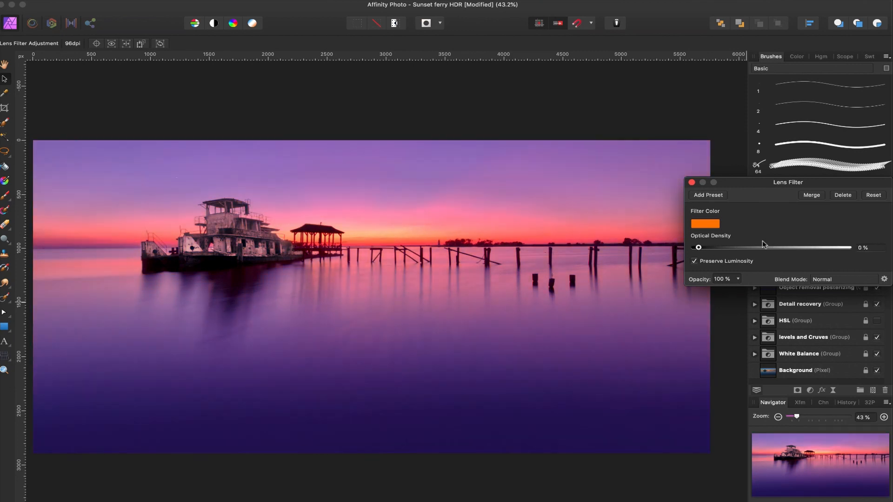
drag(699, 247, 773, 247)
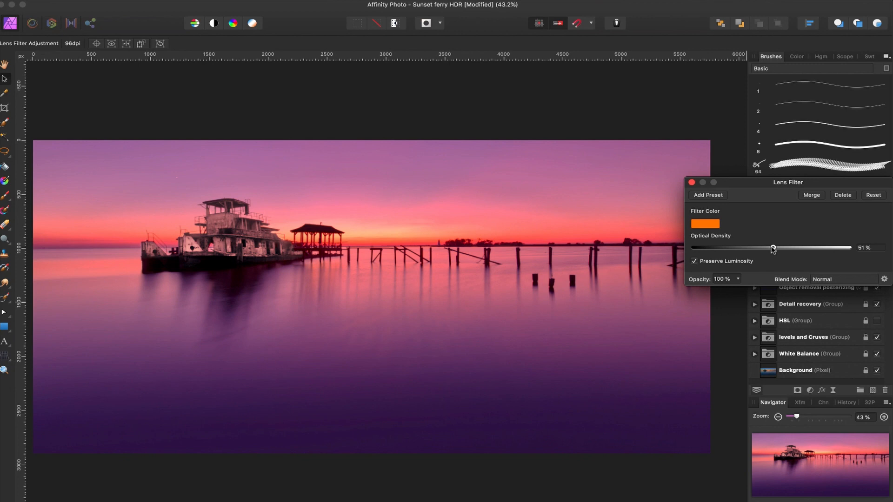
drag(773, 248, 771, 248)
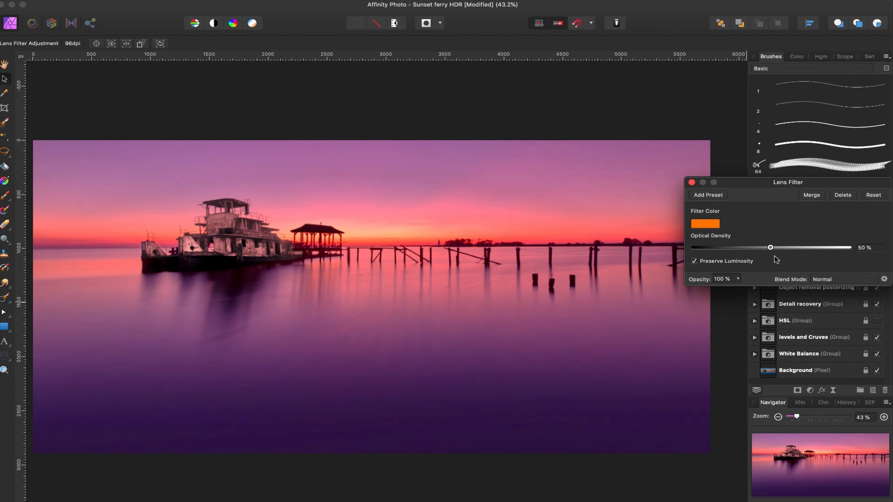
- Toggle Preserve Luminosity, retest density back to 50%, and lower the adjustment opacity
click(694, 261)
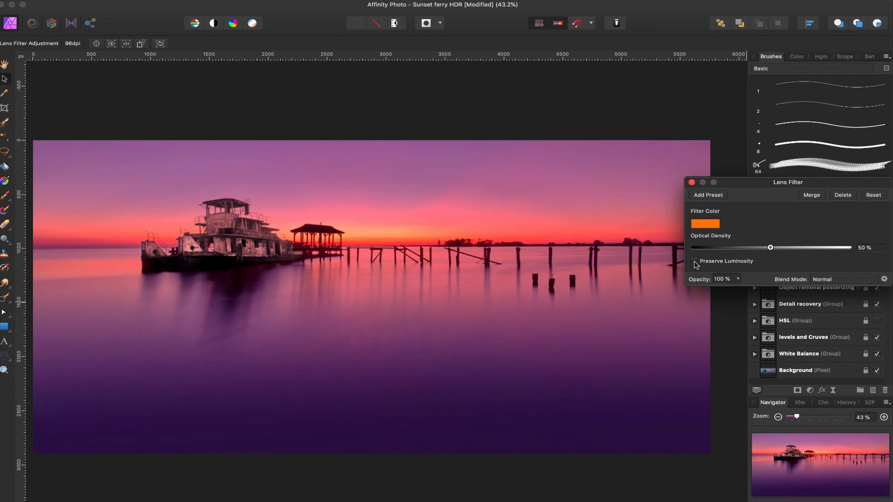
drag(771, 247, 845, 247)
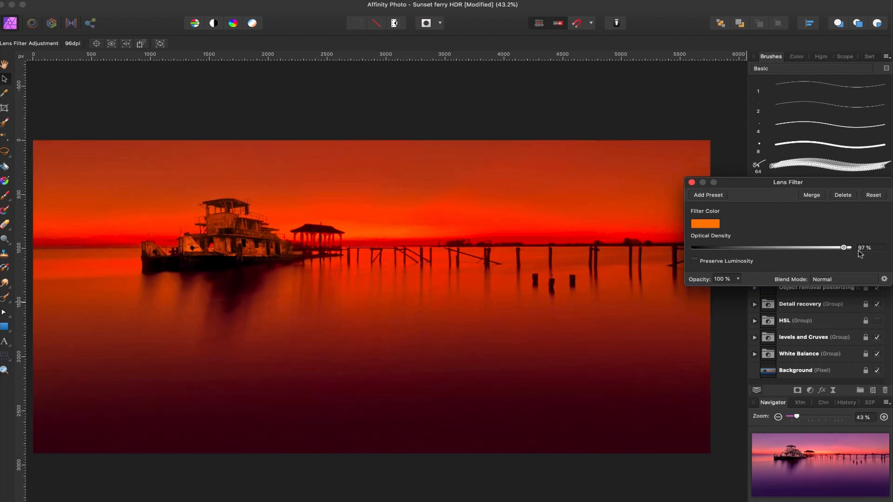
drag(844, 247, 805, 247)
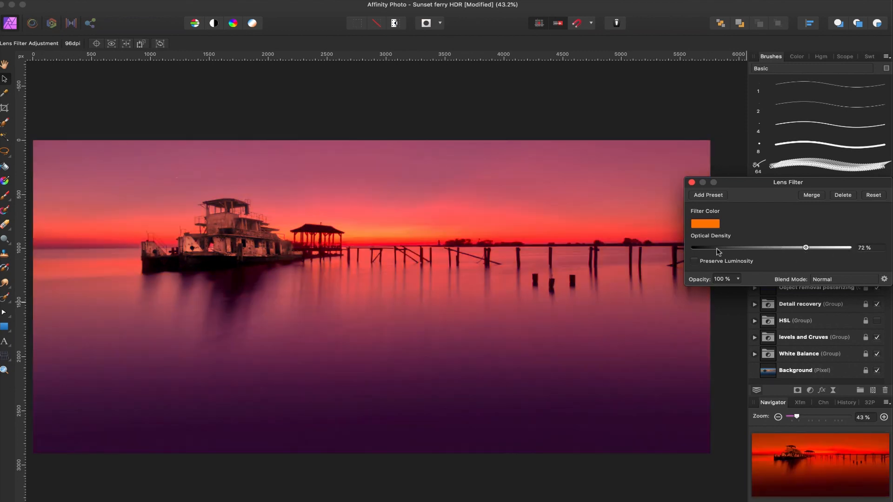
drag(805, 248, 798, 248)
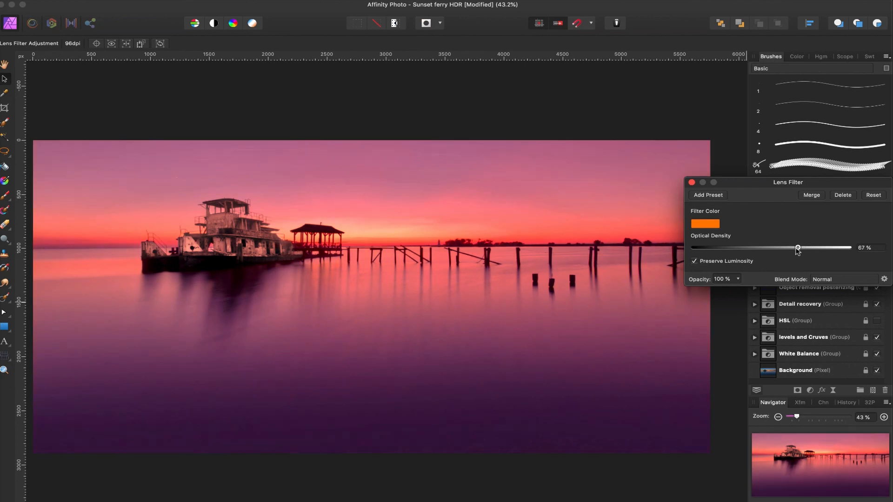
drag(798, 248, 772, 248)
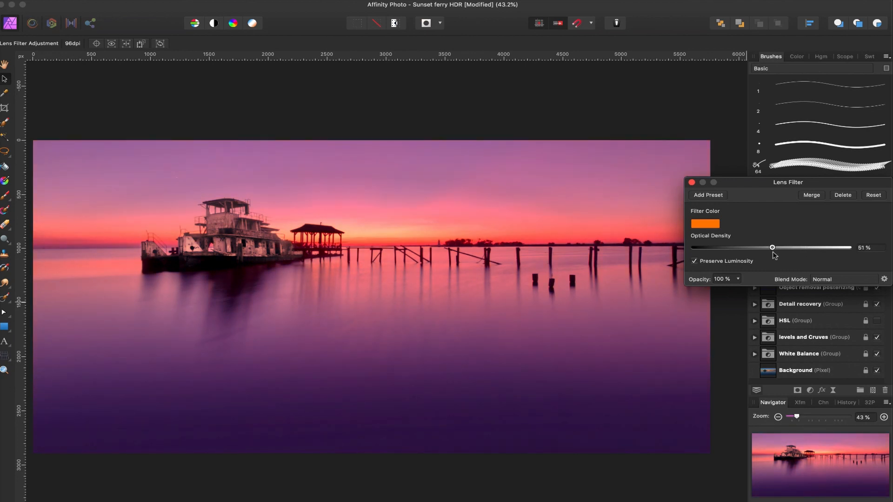
drag(773, 247, 771, 247)
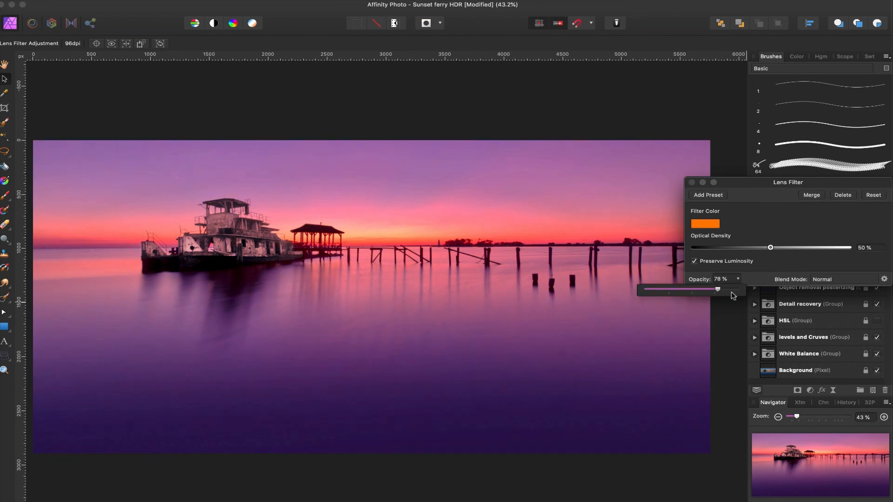
- Restore 100% opacity, preview Linear Light, set Normal blending, and toggle visibility to compare
drag(717, 289, 741, 289)
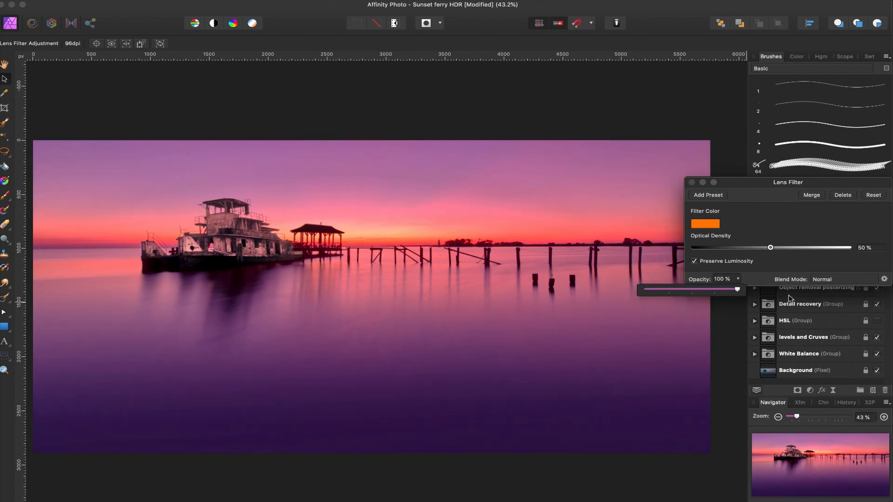
click(843, 280)
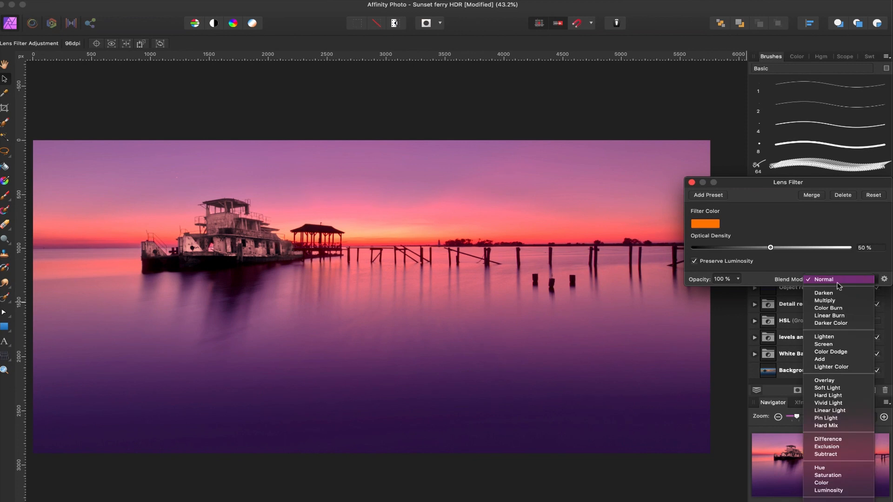
click(830, 411)
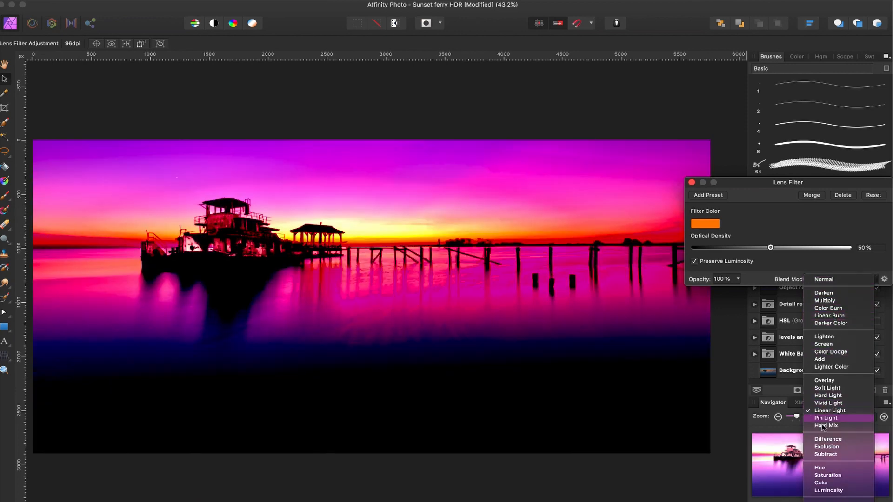
click(824, 280)
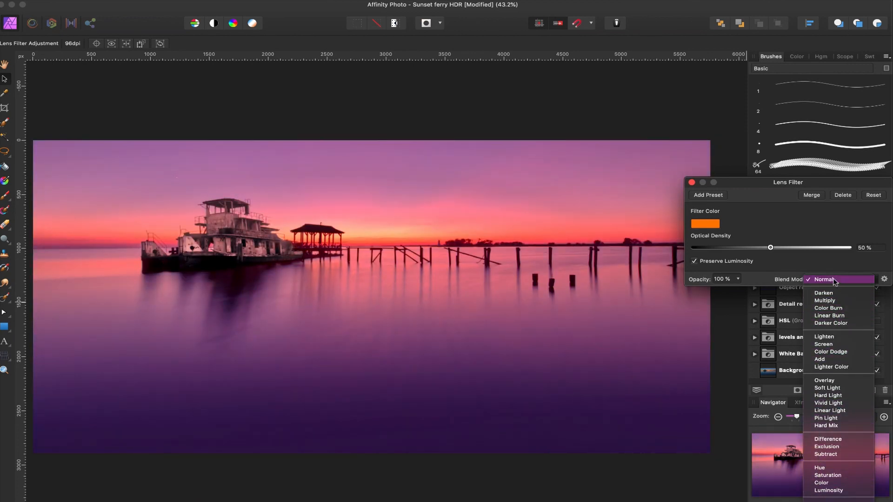
click(824, 280)
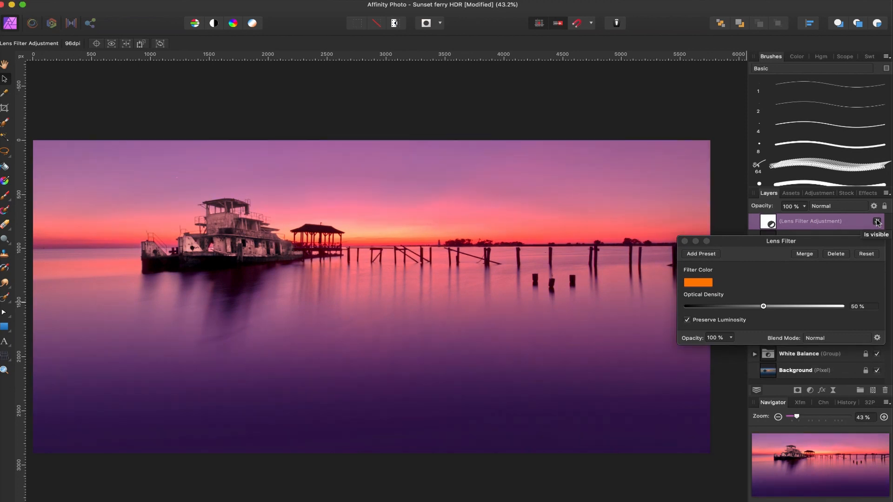
click(878, 221)
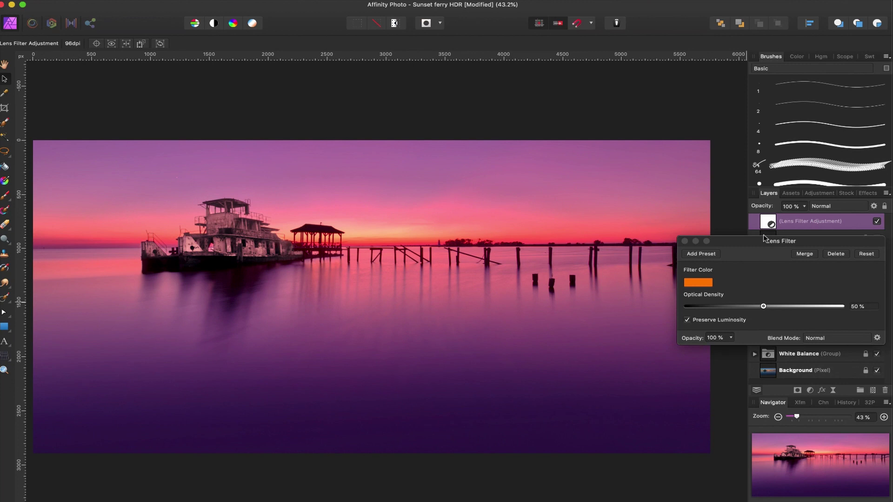